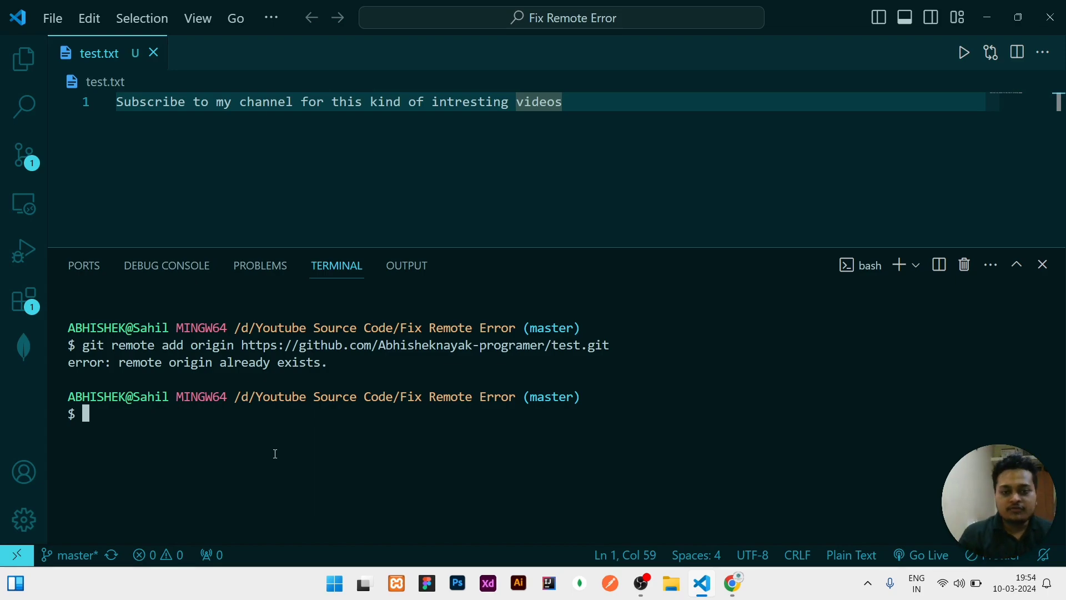
# Step: List the git remotes to confirm origin exists, then switch to the GitHub test repository
pyautogui.write('git remote')
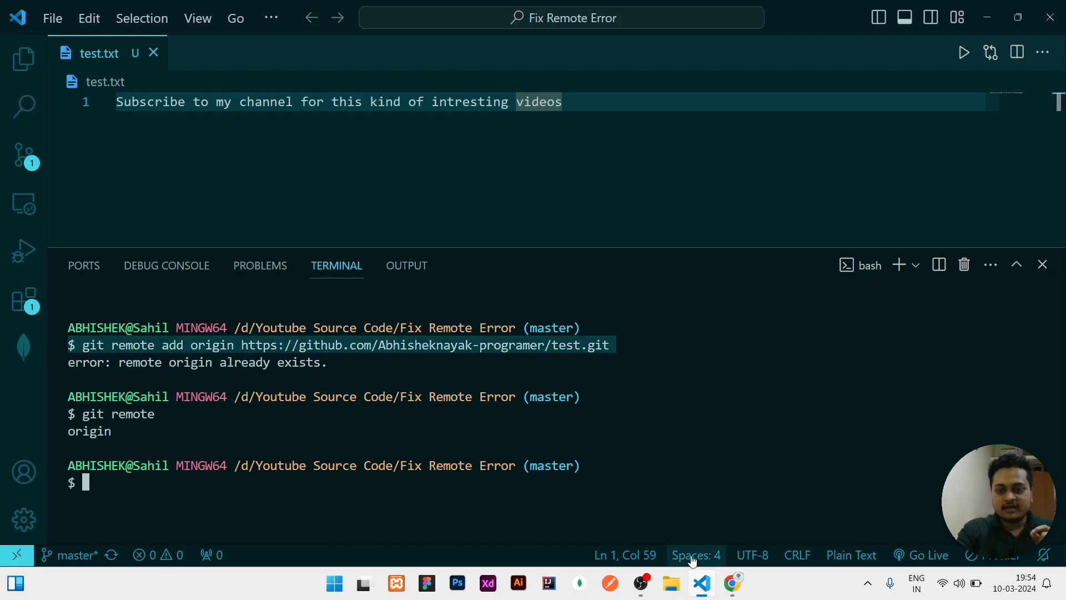
pyautogui.click(733, 583)
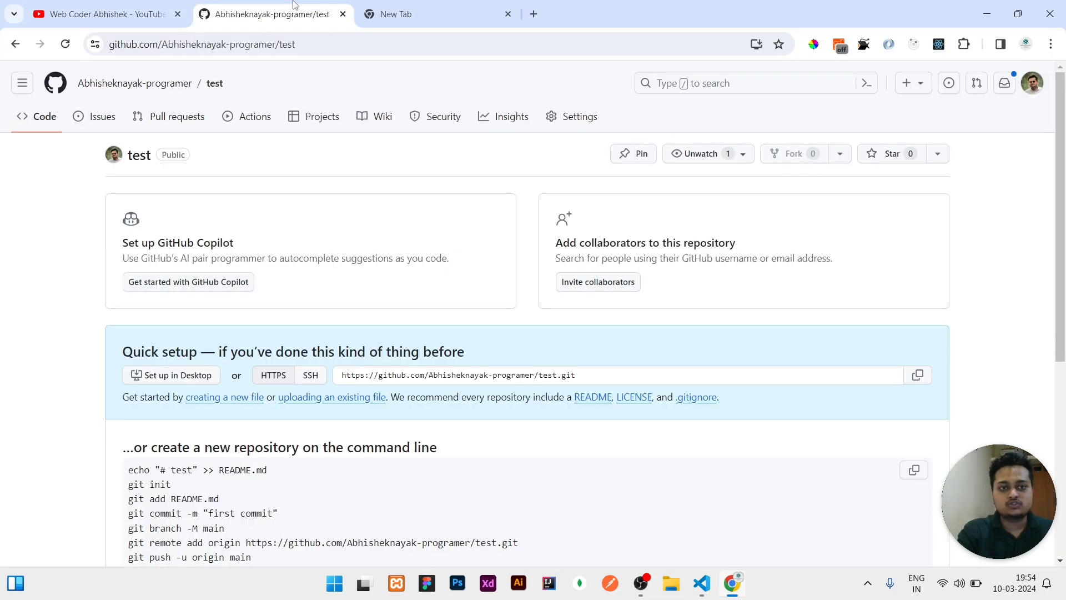
# Step: Review the GitHub quick setup 'git remote add origin' command, then return to VS Code
pyautogui.scroll(-3)
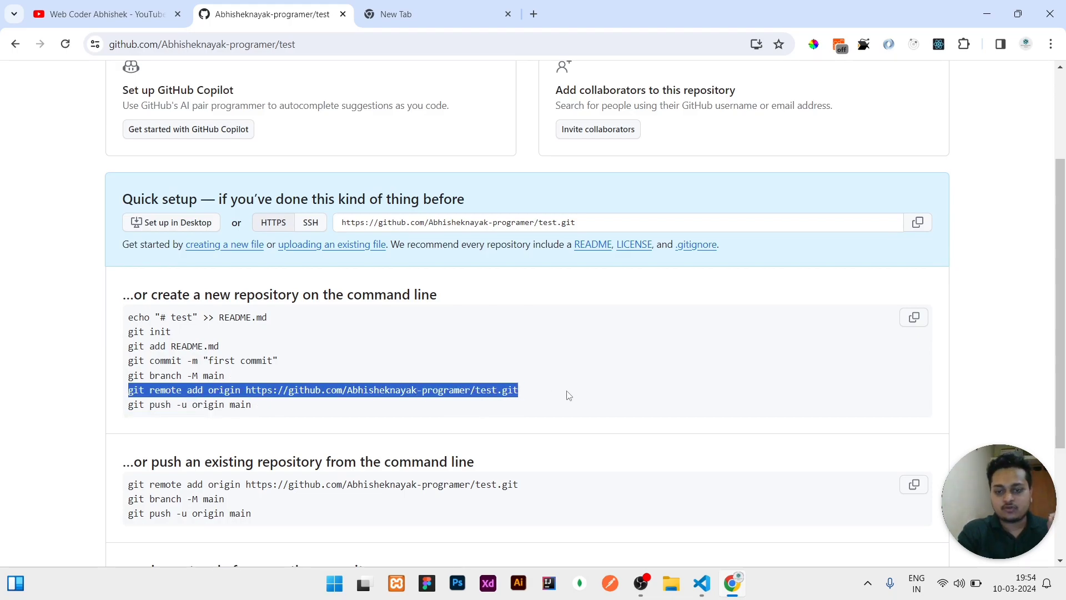
pyautogui.click(701, 583)
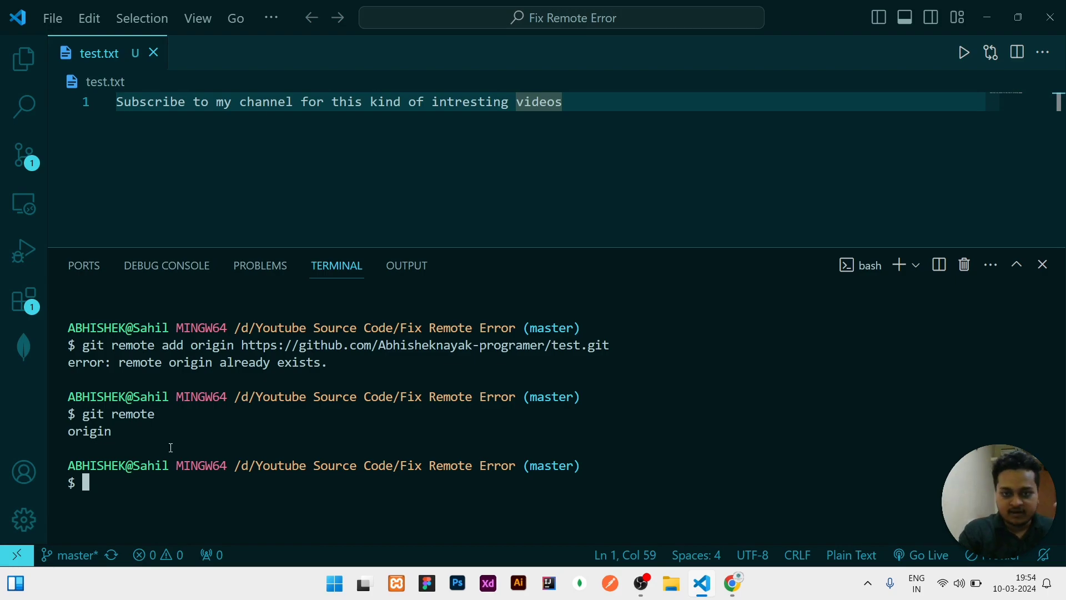
# Step: Remove the existing origin remote and list remotes to confirm it is gone
pyautogui.write('git')
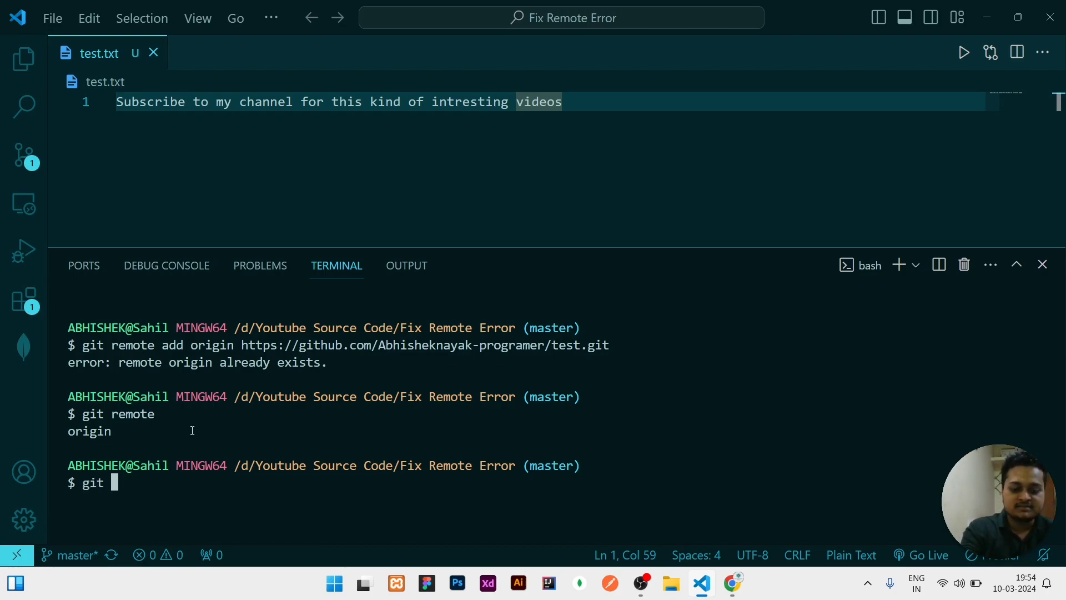
pyautogui.write('remote remove origin')
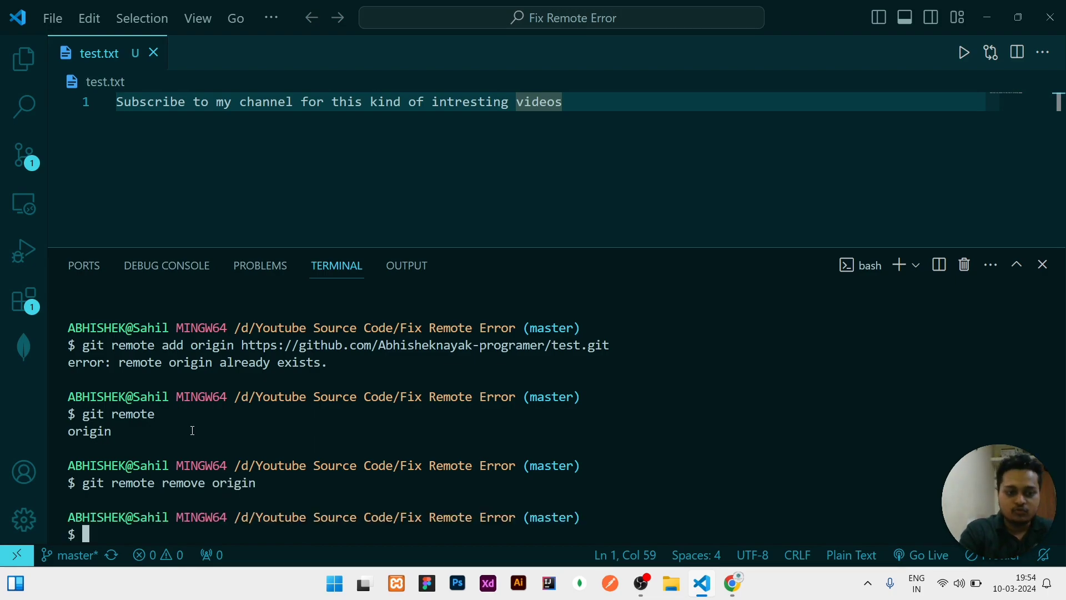
pyautogui.write('git remote')
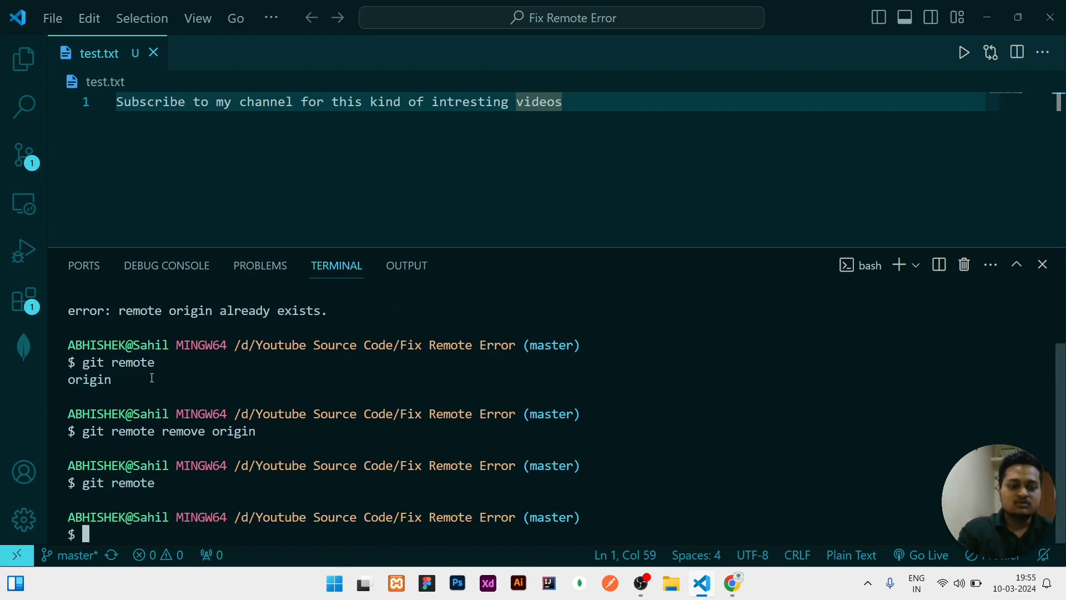
pyautogui.write('git remote add origin https://github.com/Abhisheknayak-programer/test.git')
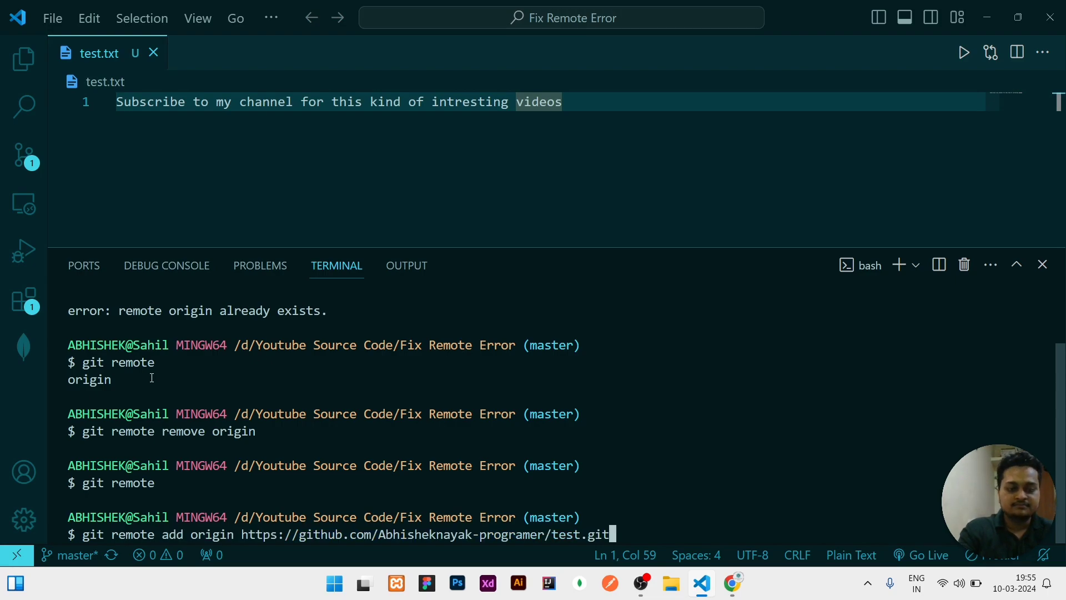
pyautogui.press('Enter')
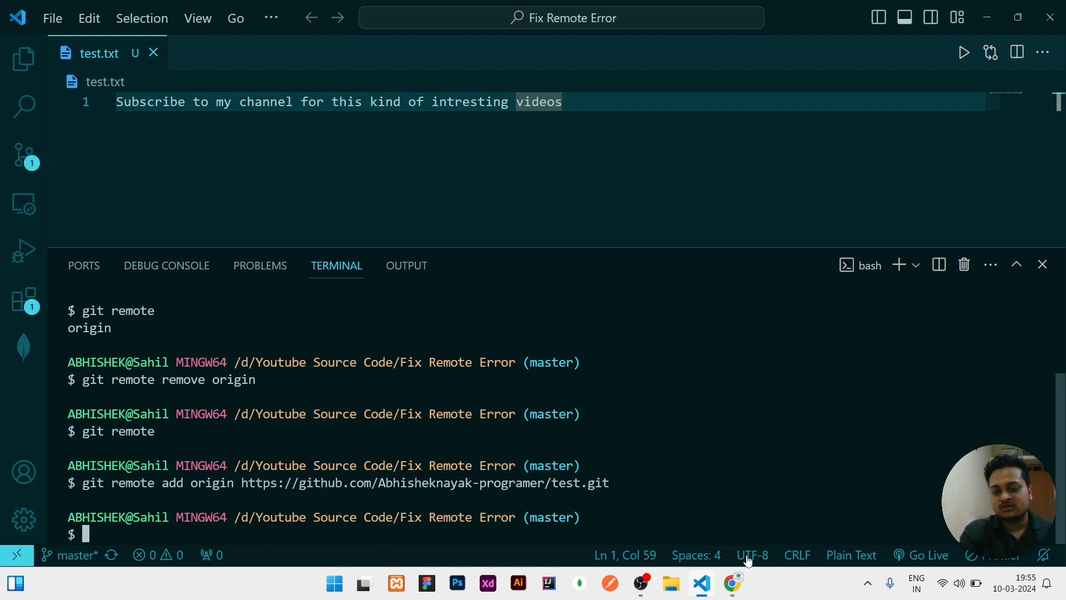
pyautogui.write('git add .')
pyautogui.write('git commit -')
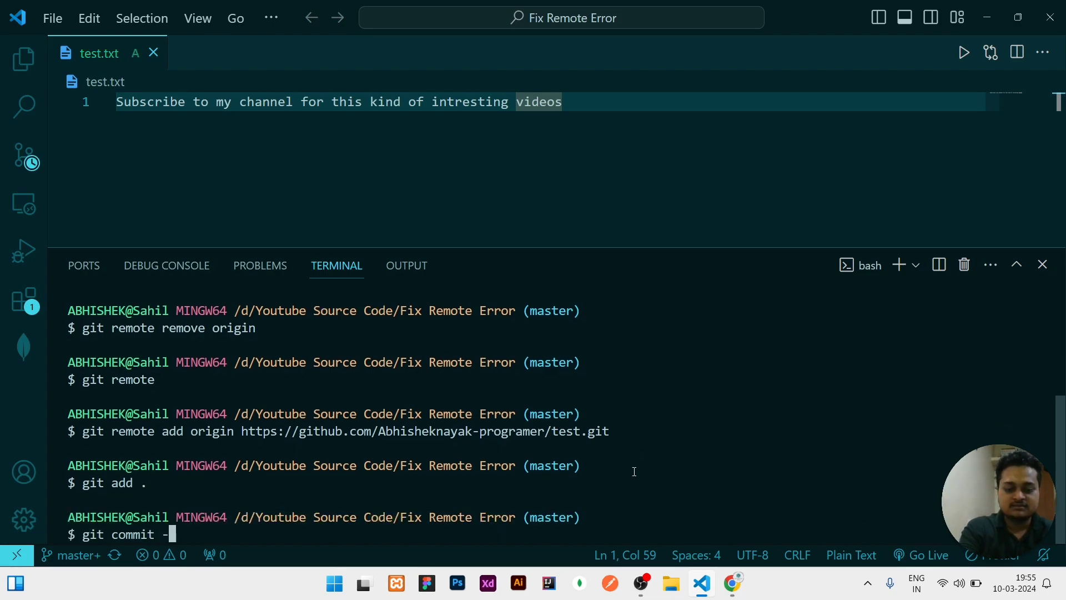
# Step: Commit test.txt with message "initial commit" and push it to origin master
pyautogui.write('m "init"')
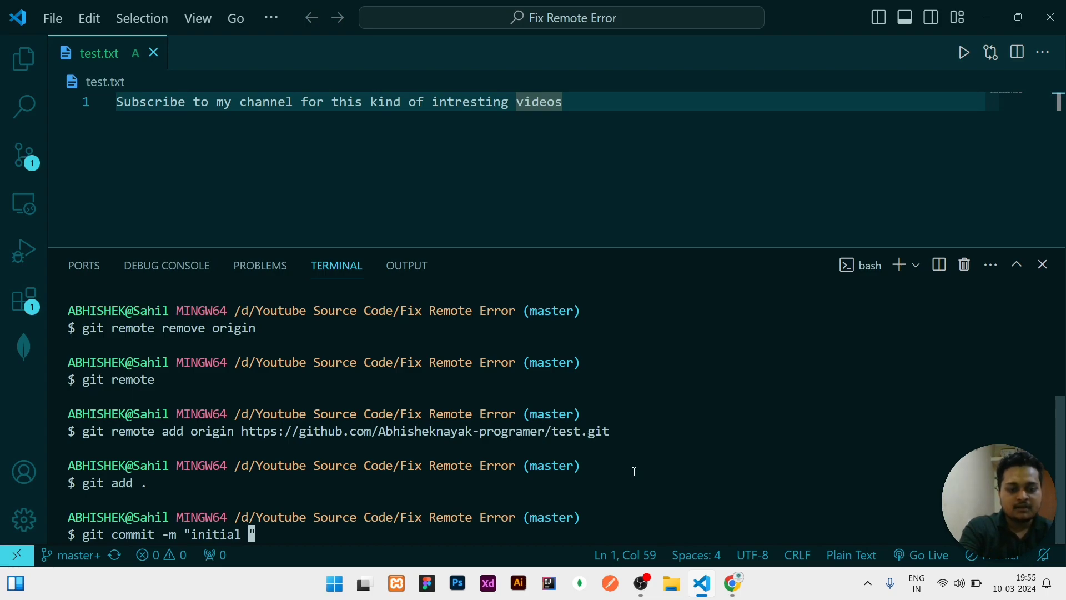
pyautogui.press('Enter')
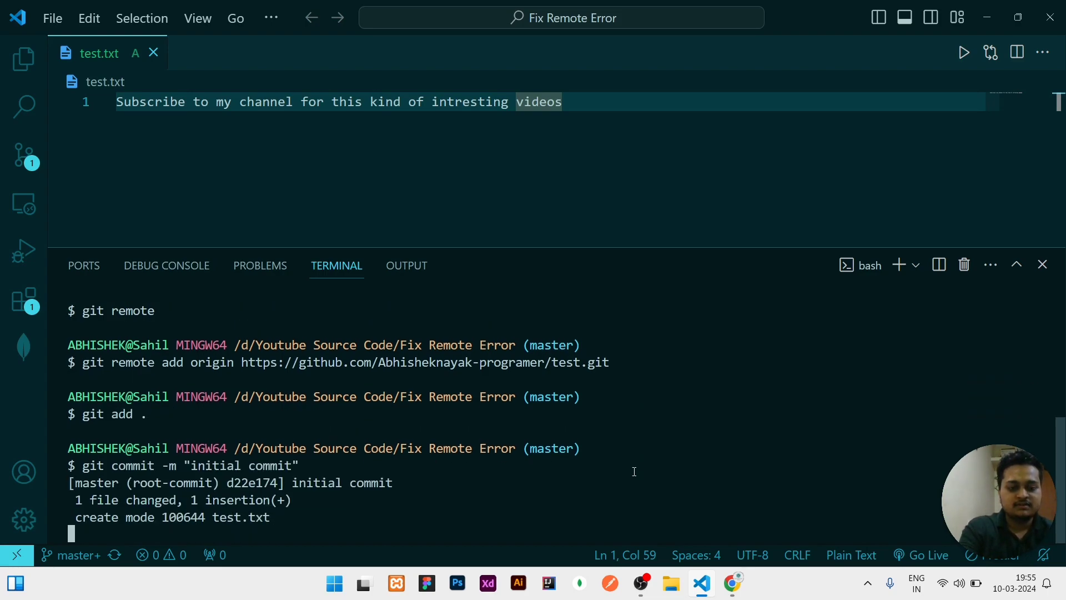
pyautogui.write('git push origin master')
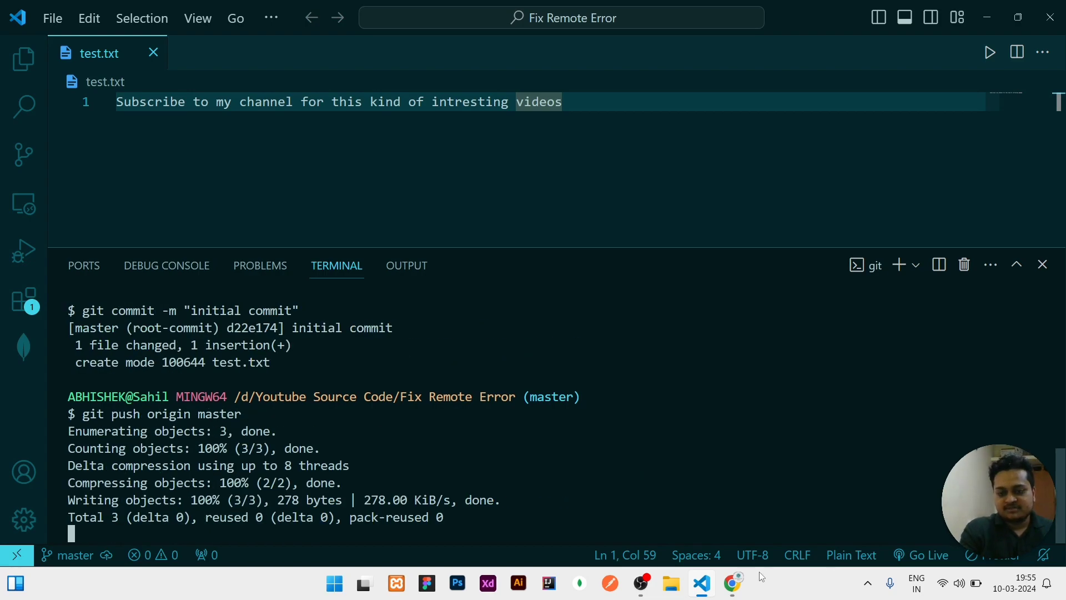
pyautogui.click(732, 583)
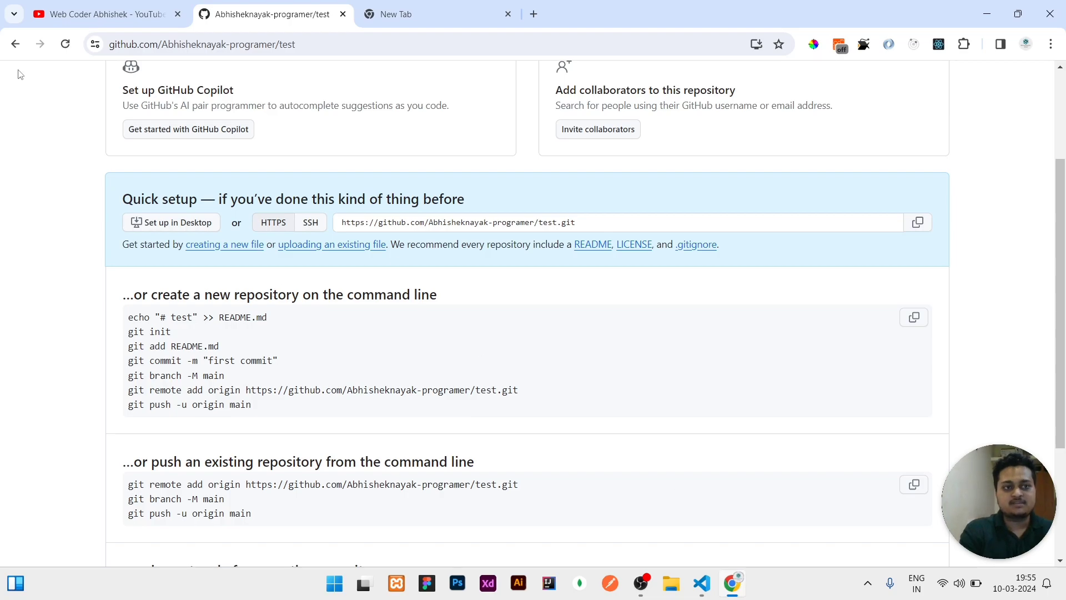
# Step: Reload the GitHub test repository to show test.txt, then open the YouTube channel tab
pyautogui.click(65, 44)
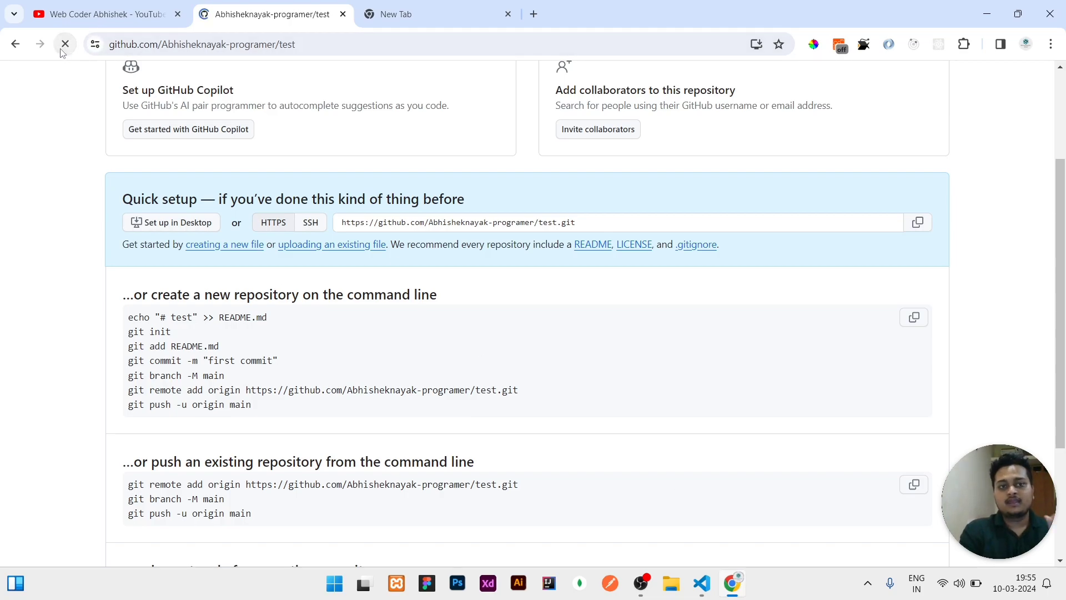
pyautogui.click(65, 43)
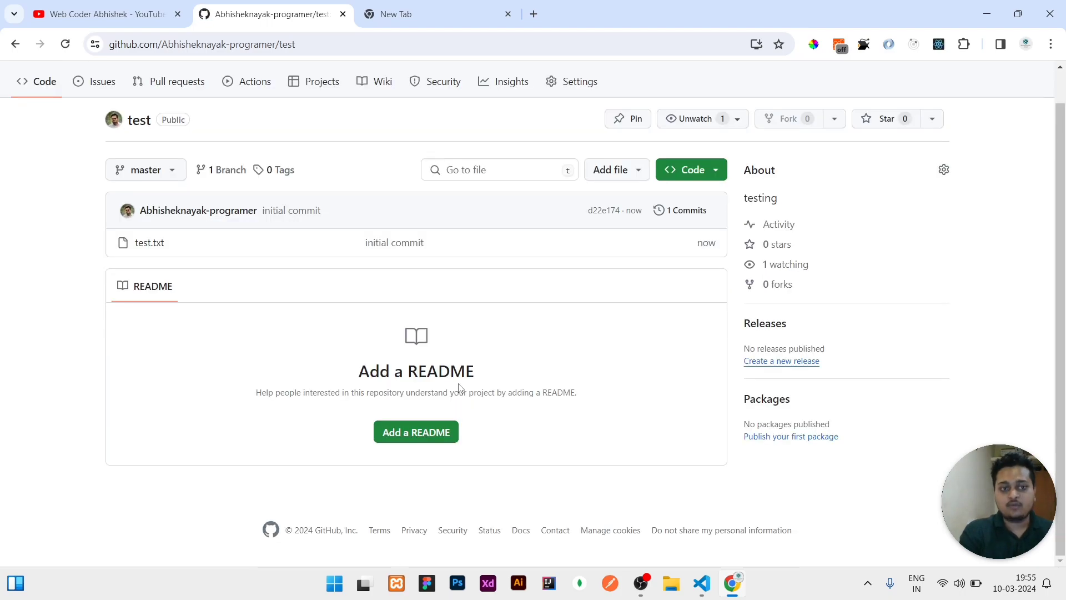
pyautogui.moveTo(133, 11)
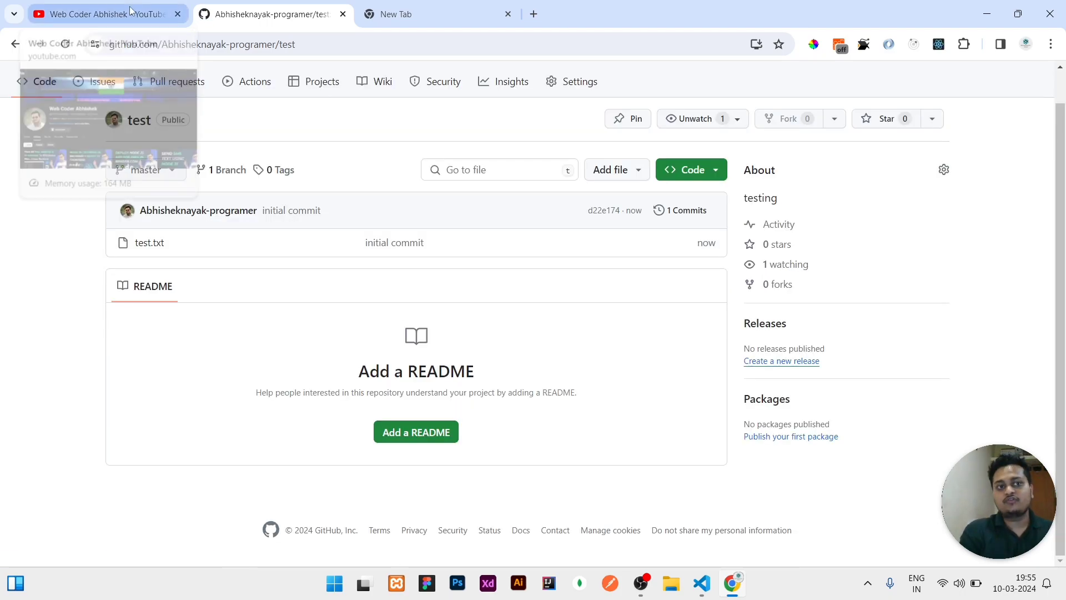
pyautogui.click(100, 14)
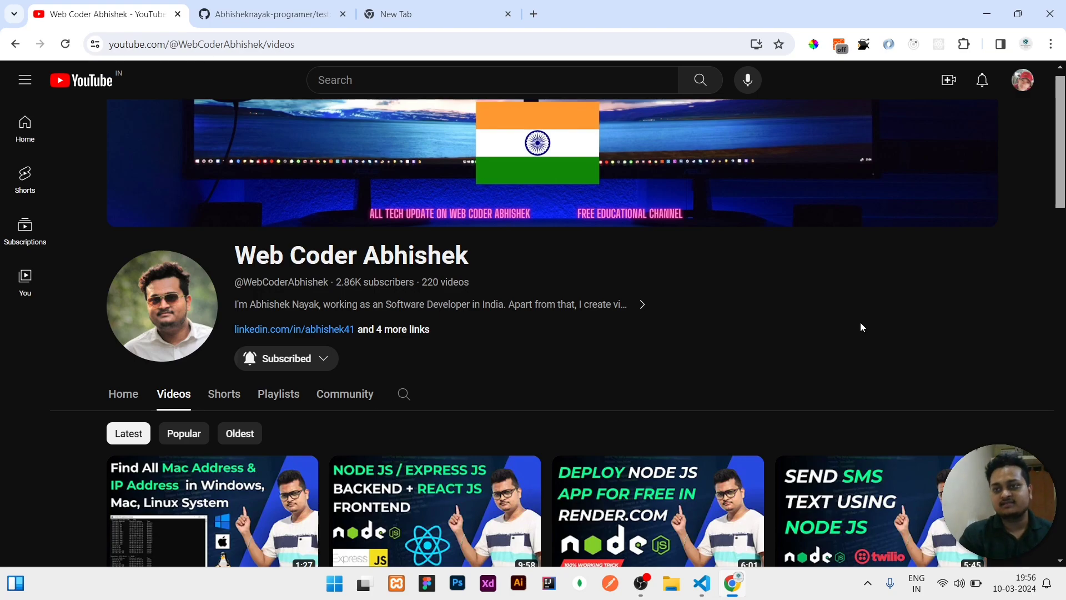